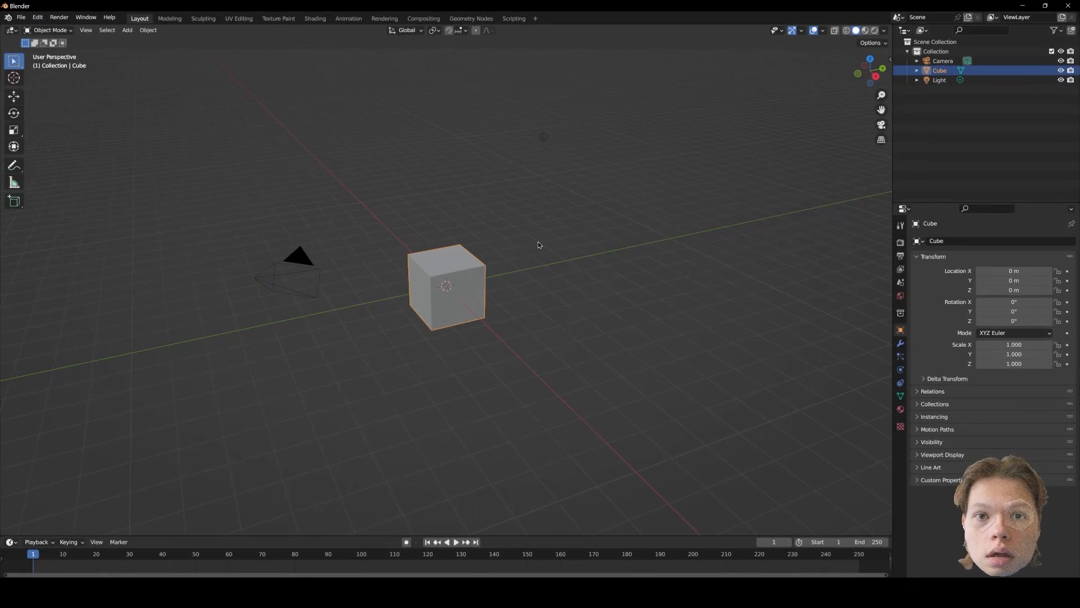
{"action": "mouse_move", "coordinate": [527, 252]}
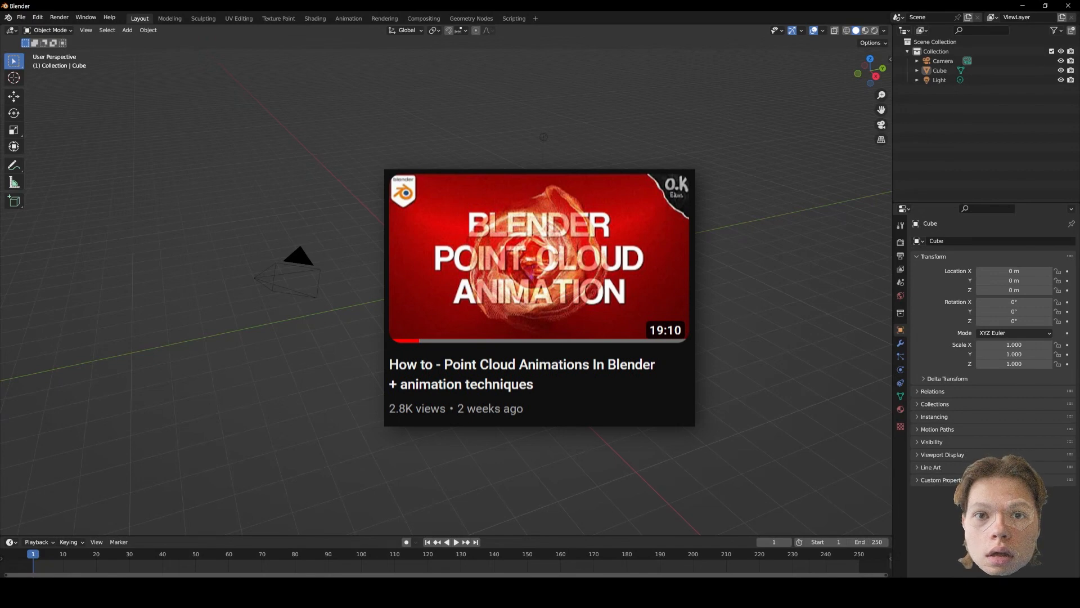
Import Living room.ply from the Point clouds folder as coloured vertices only.
{"action": "left_click", "coordinate": [23, 17]}
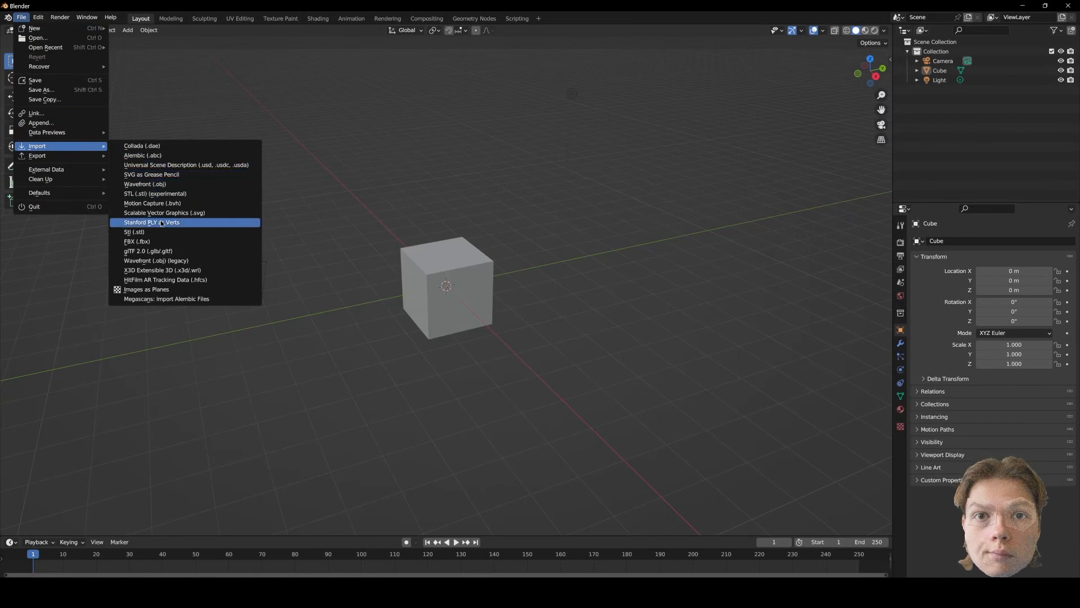
{"action": "left_click", "coordinate": [151, 222]}
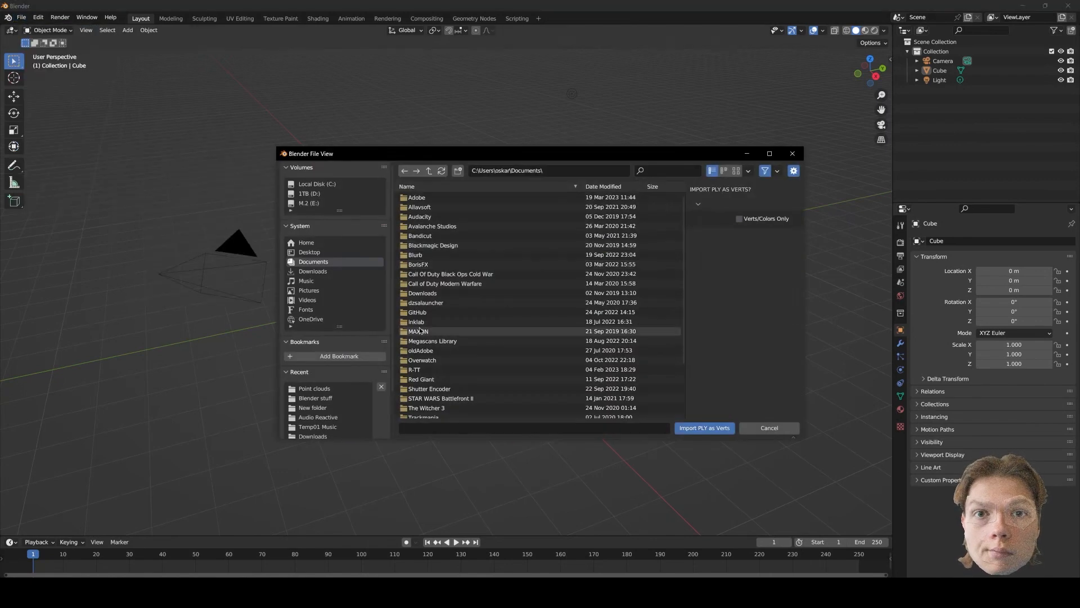
{"action": "left_click", "coordinate": [314, 389]}
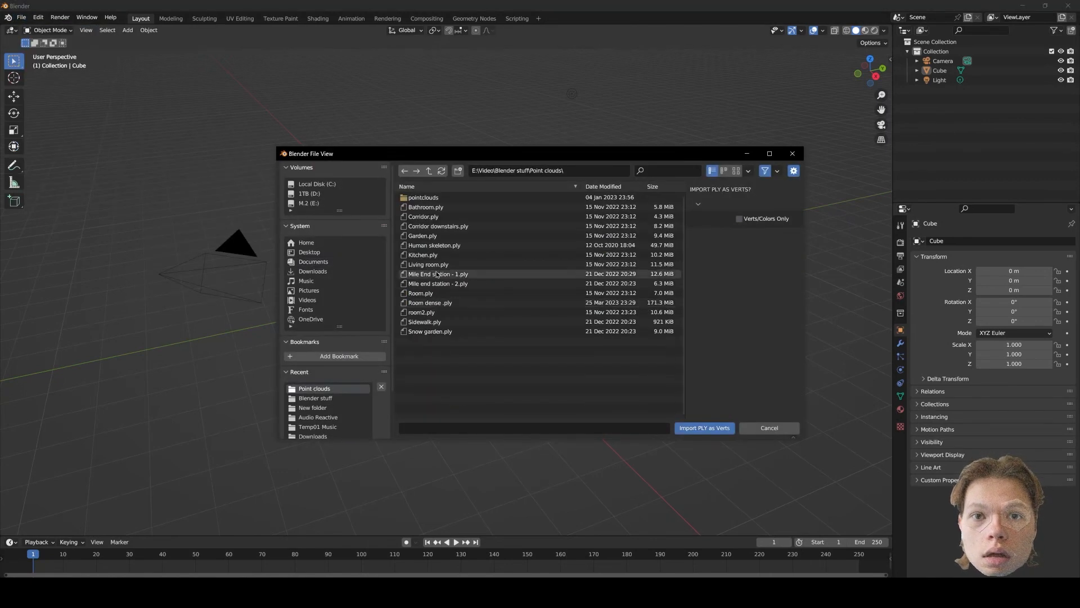
{"action": "left_click", "coordinate": [428, 265]}
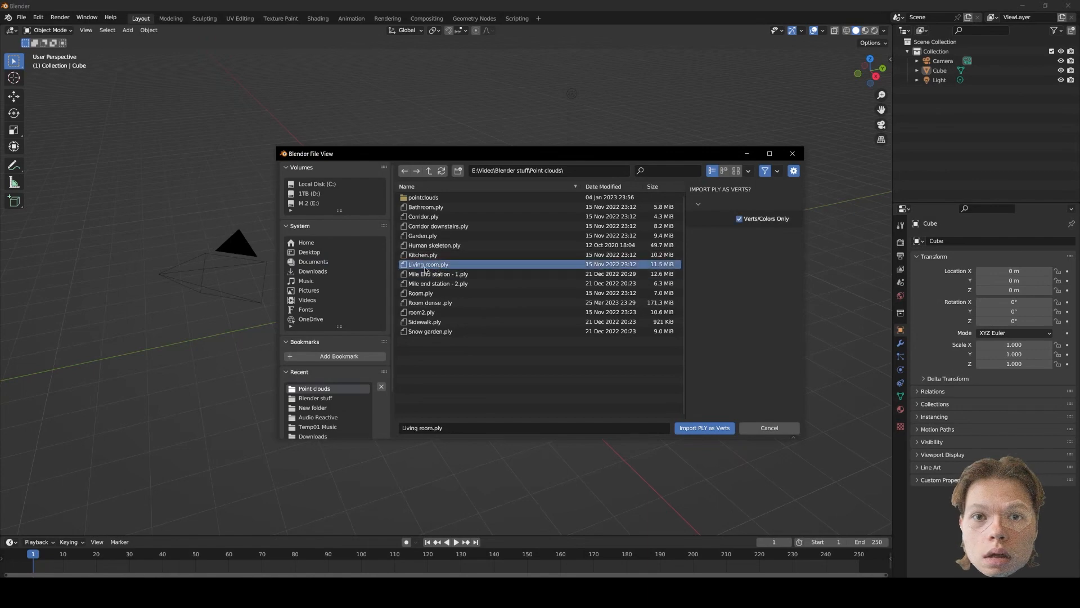
{"action": "mouse_move", "coordinate": [713, 403]}
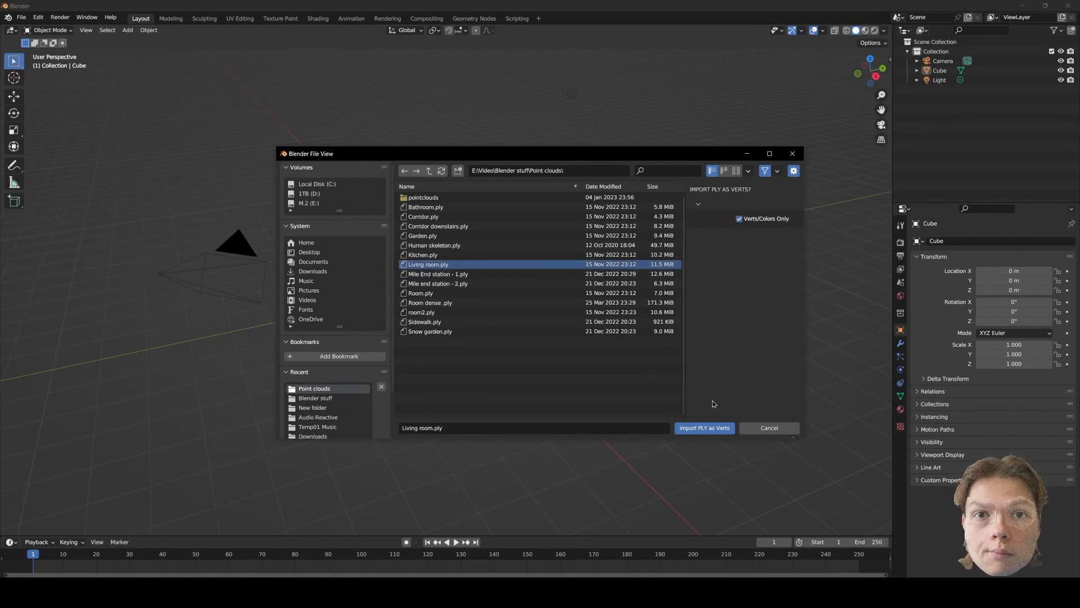
{"action": "left_click", "coordinate": [704, 428]}
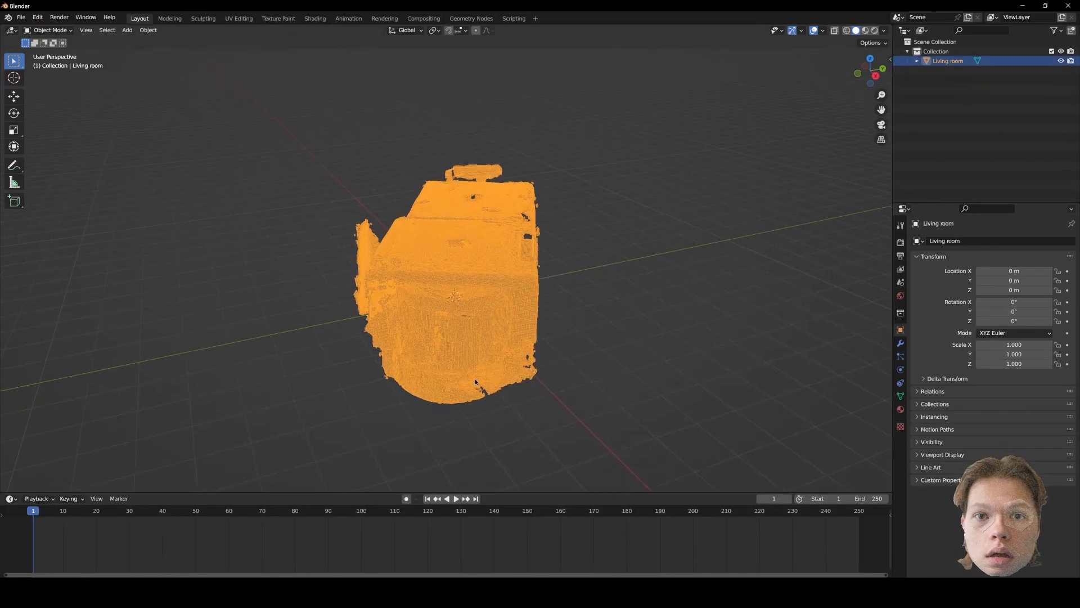
Append the node groups from the Point Cloud Animator .blend via File > Append > NodeTree.
{"action": "left_click", "coordinate": [21, 18]}
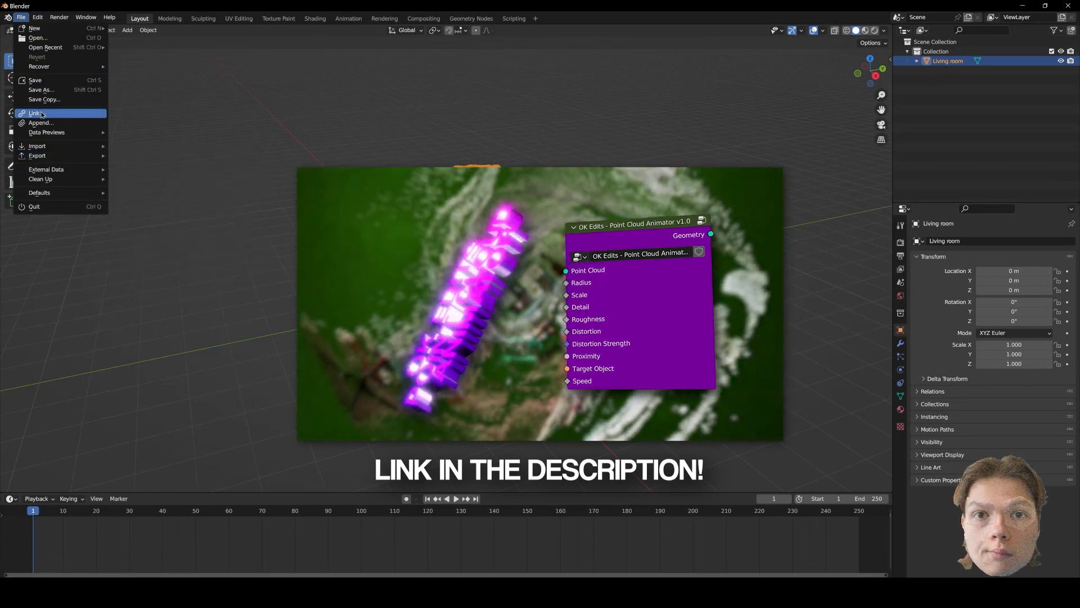
{"action": "left_click", "coordinate": [40, 122]}
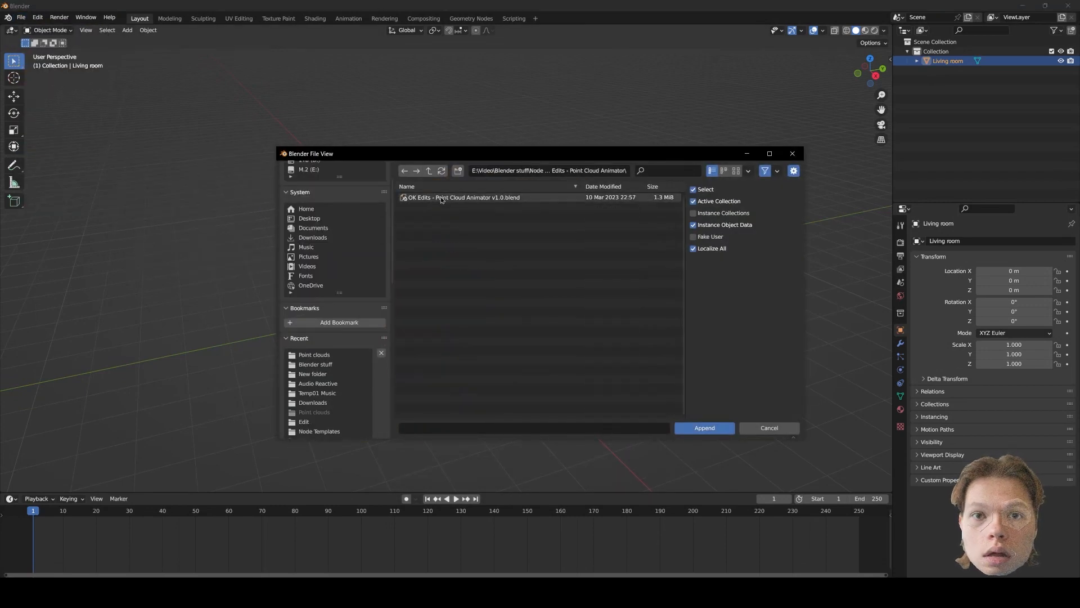
{"action": "left_click", "coordinate": [457, 197]}
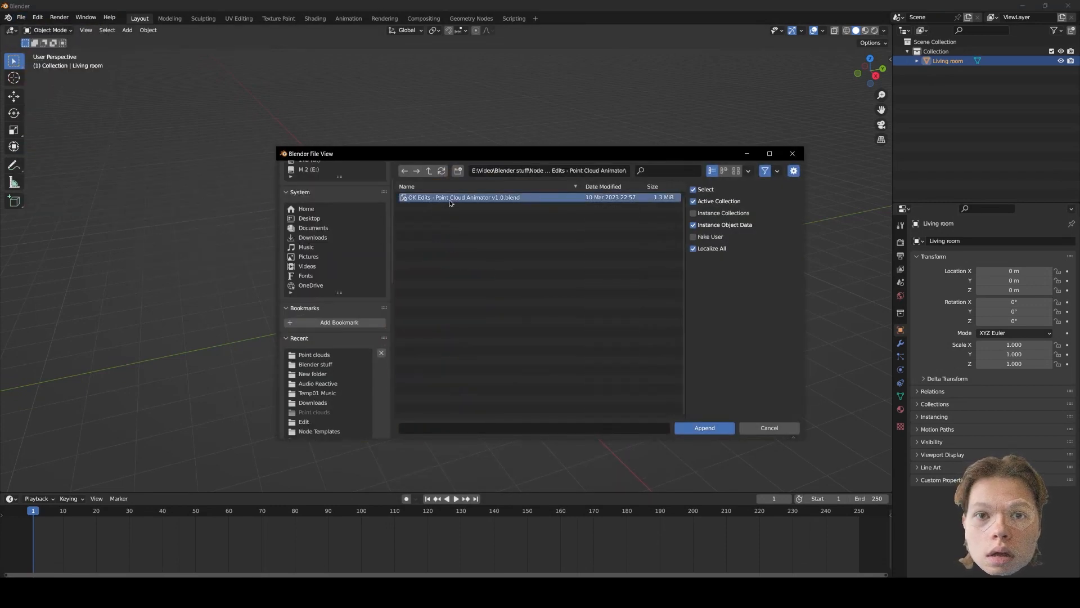
{"action": "double_click", "coordinate": [452, 197]}
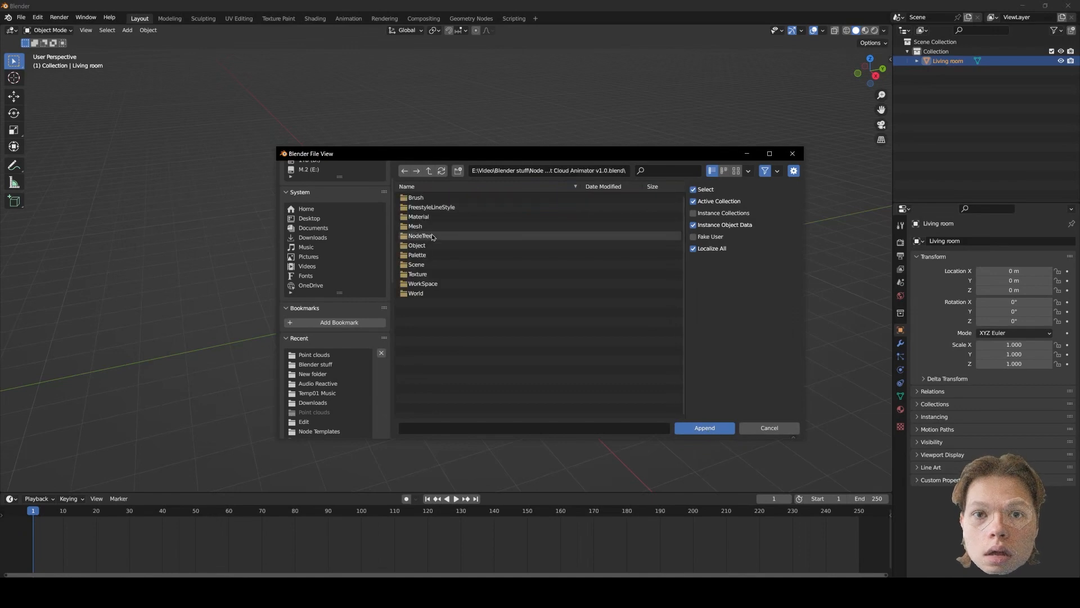
{"action": "double_click", "coordinate": [417, 237]}
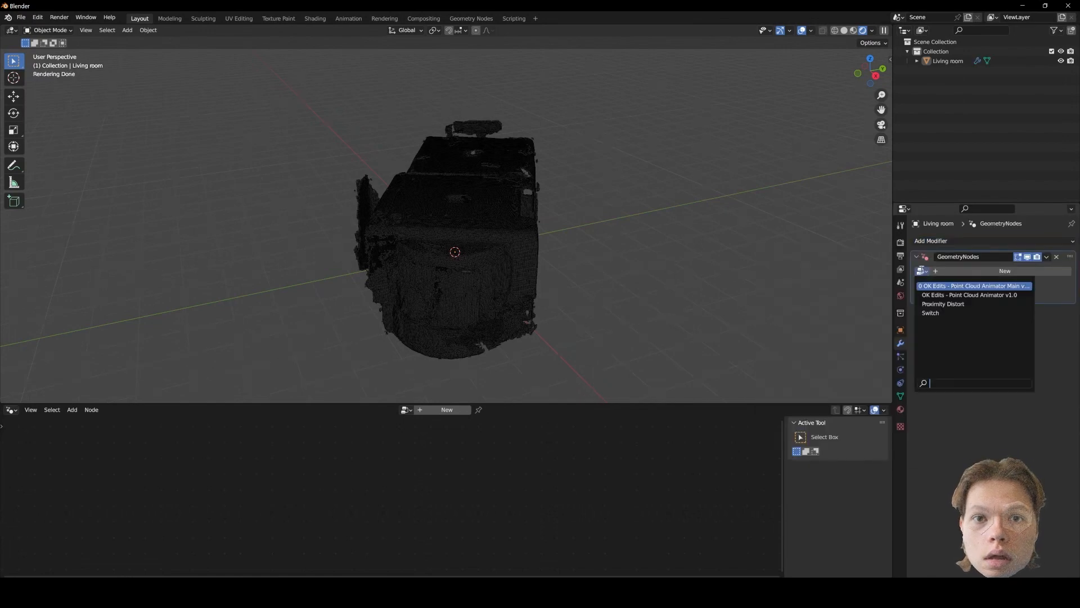
Assign OK Edits - Point Cloud Animator Main to the modifier and scrub frames to preview.
{"action": "left_click", "coordinate": [975, 285]}
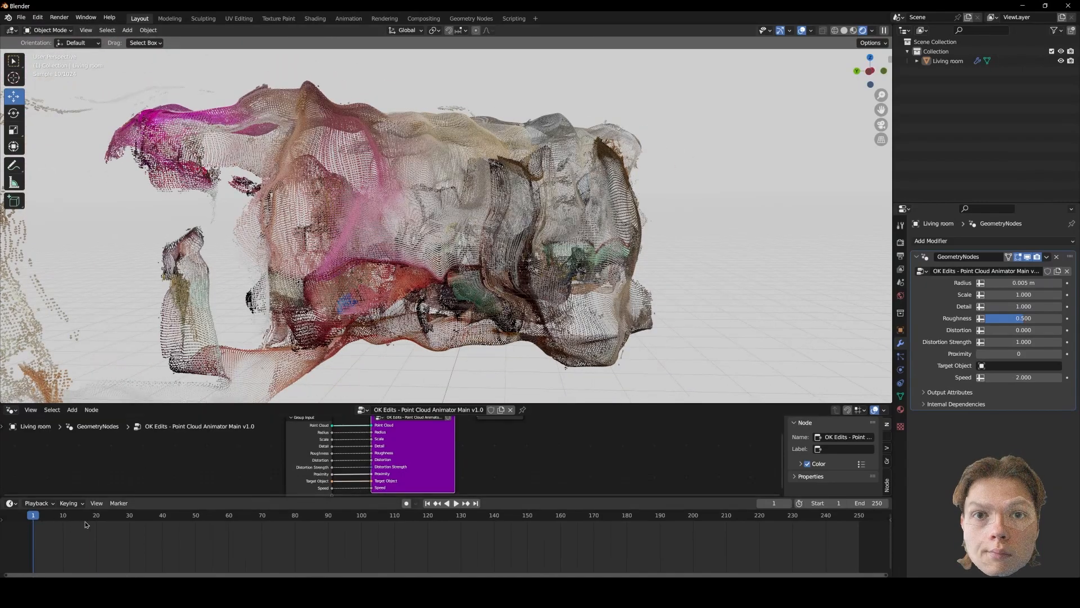
{"action": "left_click", "coordinate": [456, 503]}
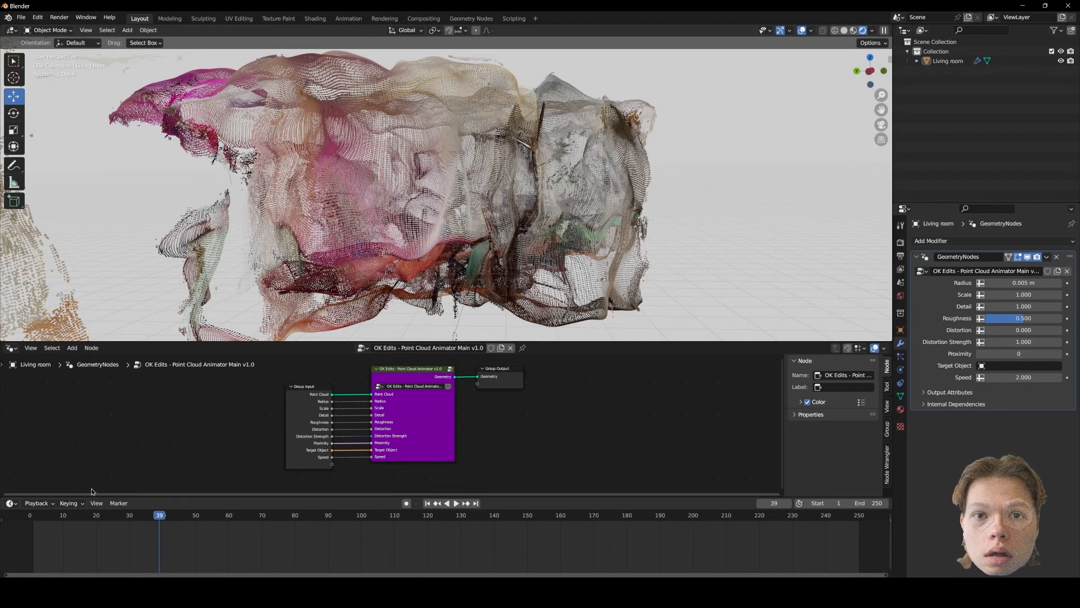
Keyframe Distortion Strength and start Key > Bake Sound to F-Curves on its Input_11 curve.
{"action": "left_click", "coordinate": [9, 412]}
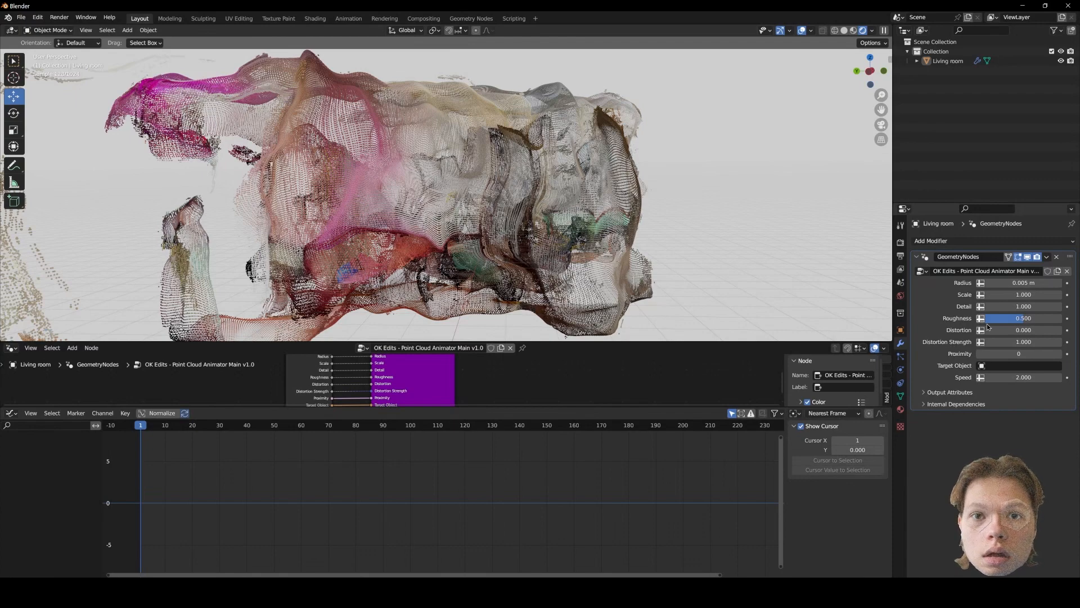
{"action": "left_click", "coordinate": [1019, 342]}
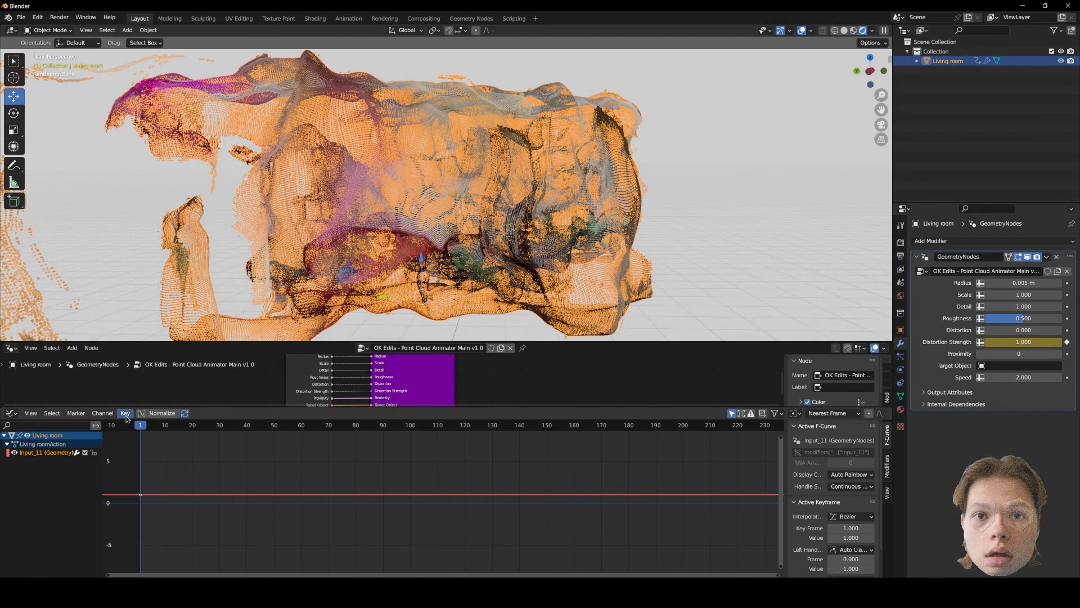
{"action": "left_click", "coordinate": [125, 413]}
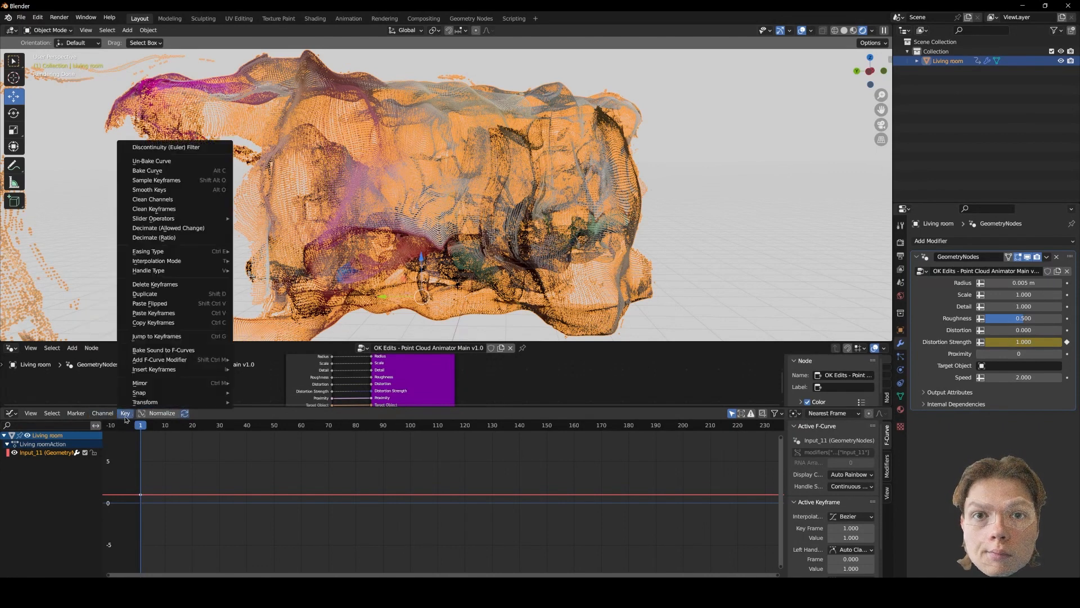
{"action": "mouse_move", "coordinate": [163, 350]}
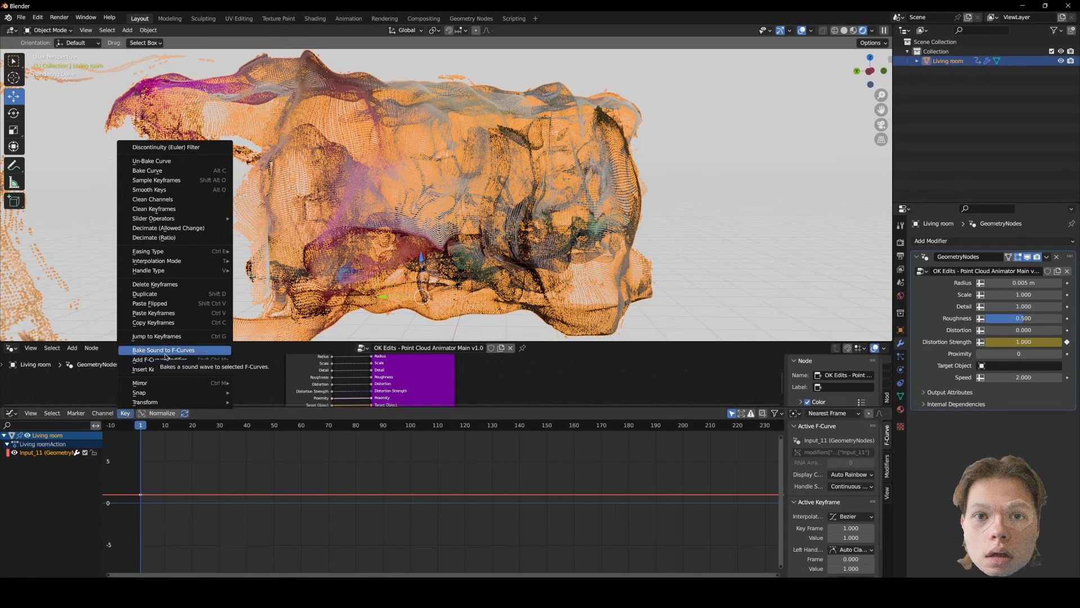
{"action": "left_click", "coordinate": [163, 348]}
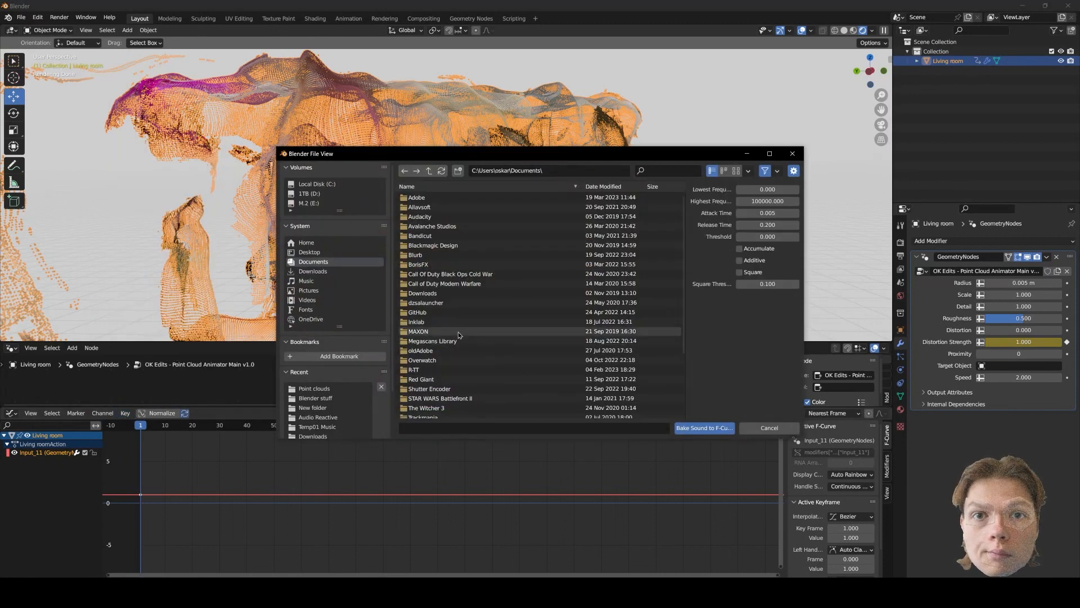
Bake 1867-Seat.wav from the Temp01 Music folder onto the Distortion Strength curve.
{"action": "scroll", "scroll_direction": "down", "scroll_amount": 3}
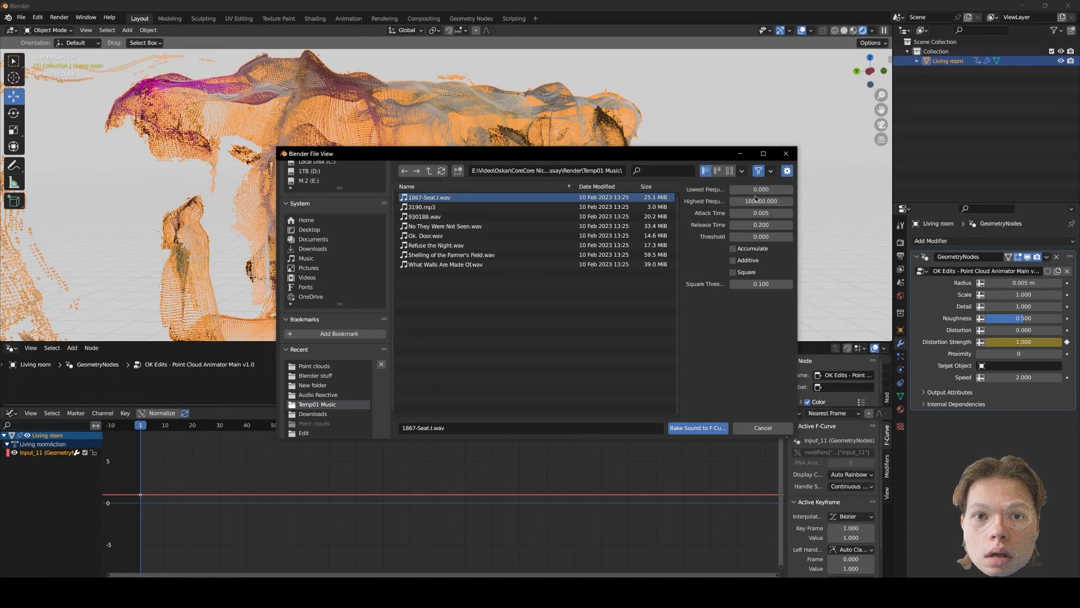
{"action": "mouse_move", "coordinate": [761, 200]}
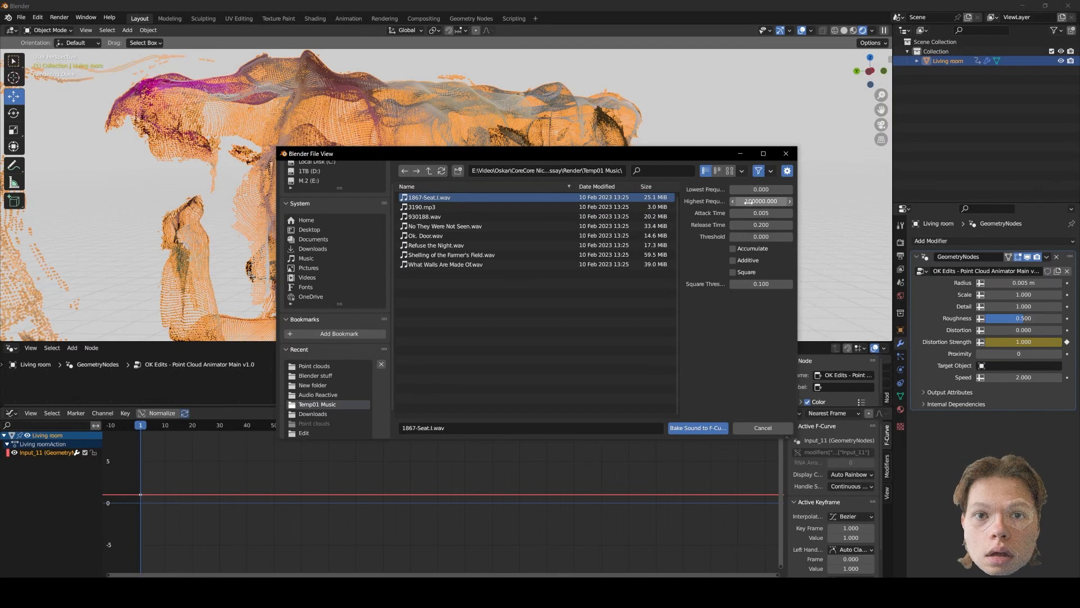
{"action": "mouse_move", "coordinate": [760, 200]}
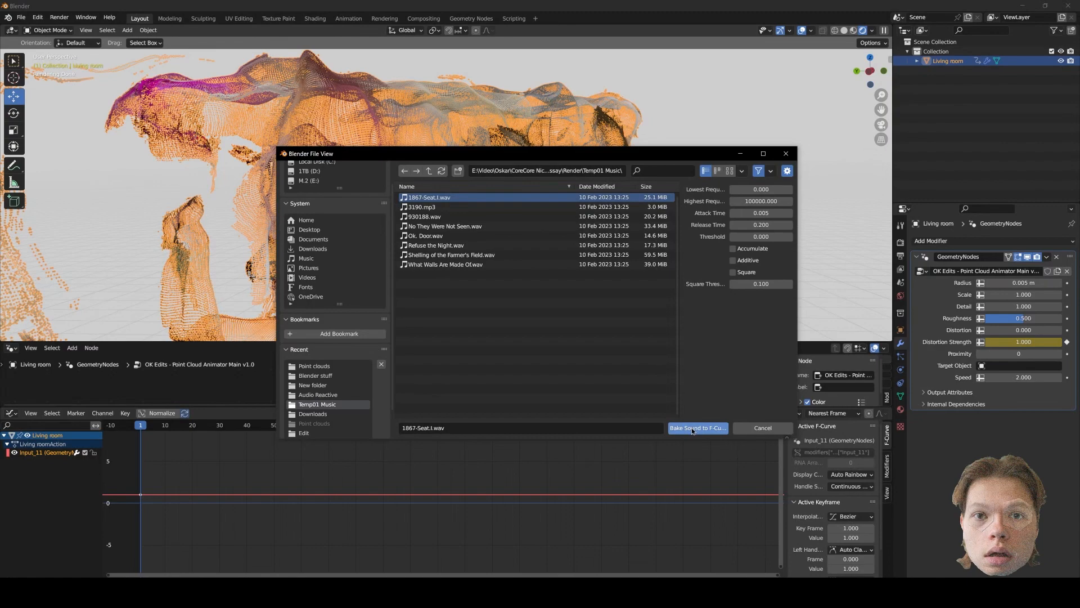
{"action": "left_click", "coordinate": [698, 427]}
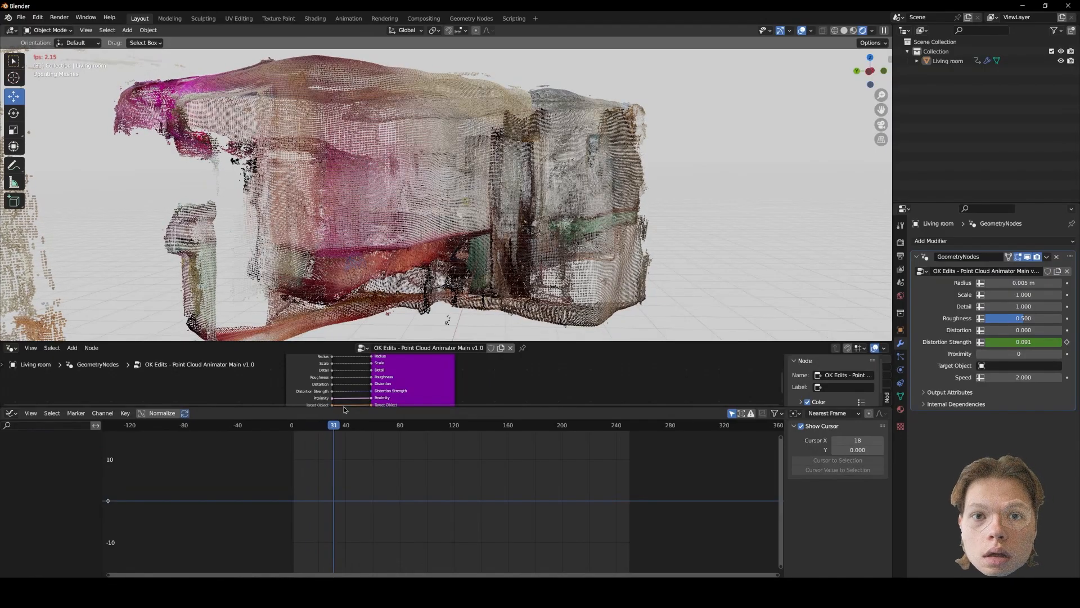
Split off a Video Sequencer below and add 1867-Seat.wav as a sound strip.
{"action": "left_click", "coordinate": [294, 425]}
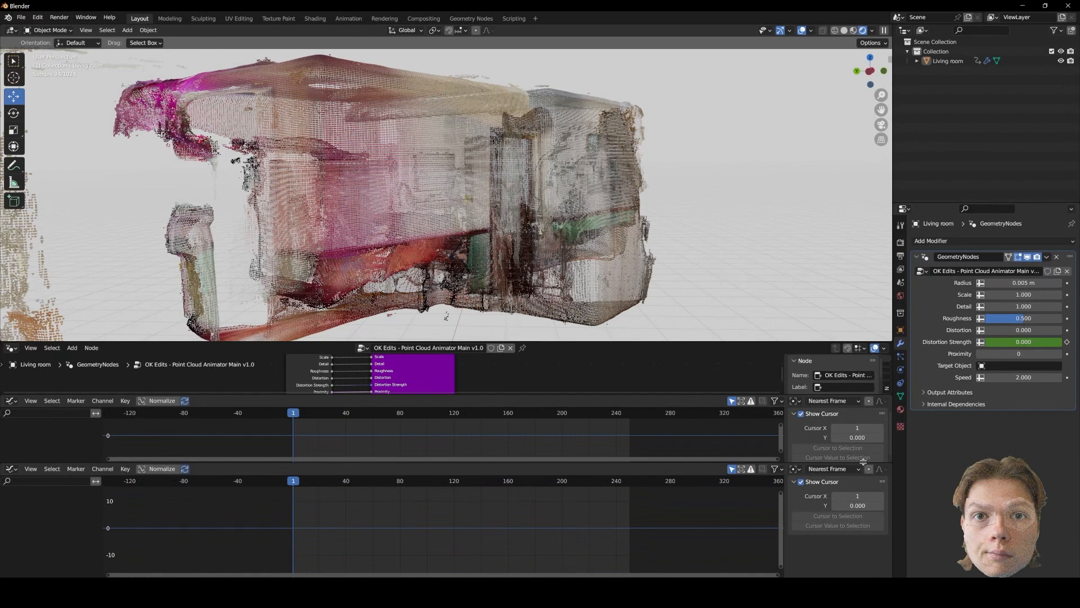
{"action": "left_click", "coordinate": [10, 468]}
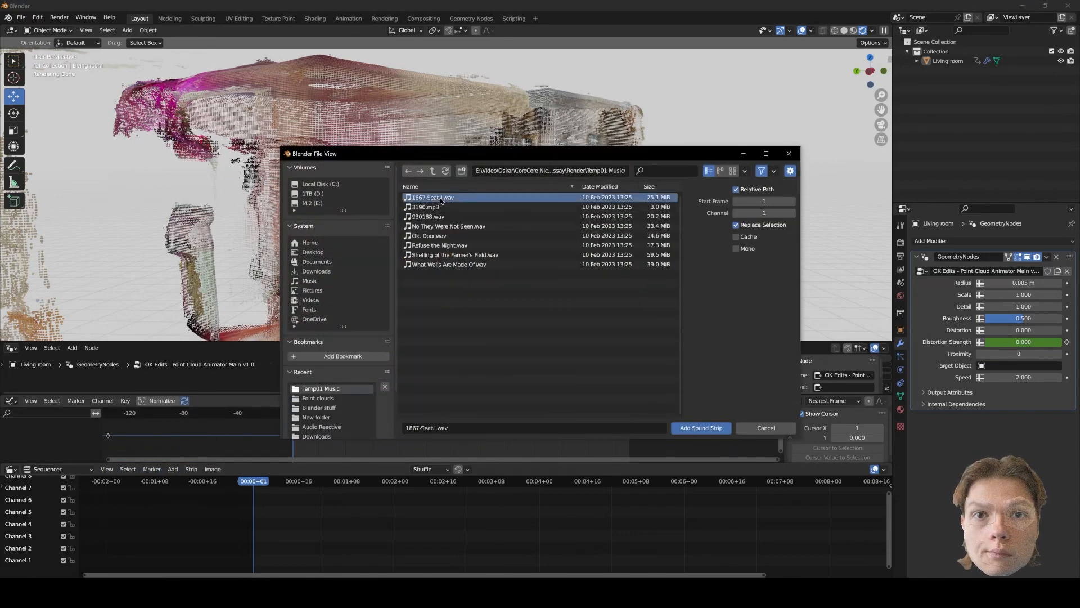
{"action": "left_click", "coordinate": [699, 428]}
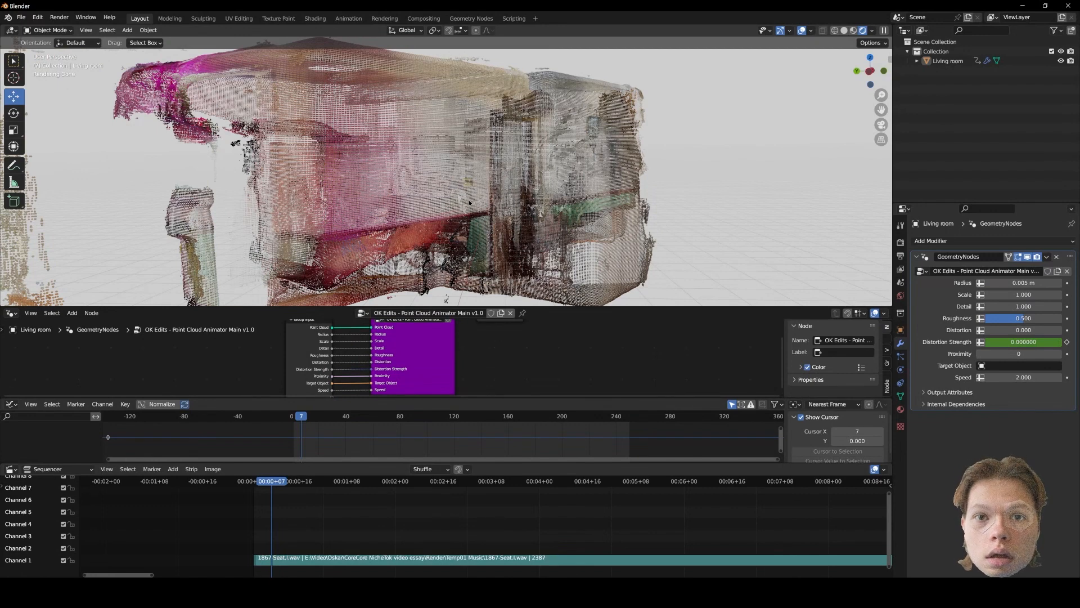
{"action": "left_click", "coordinate": [900, 243]}
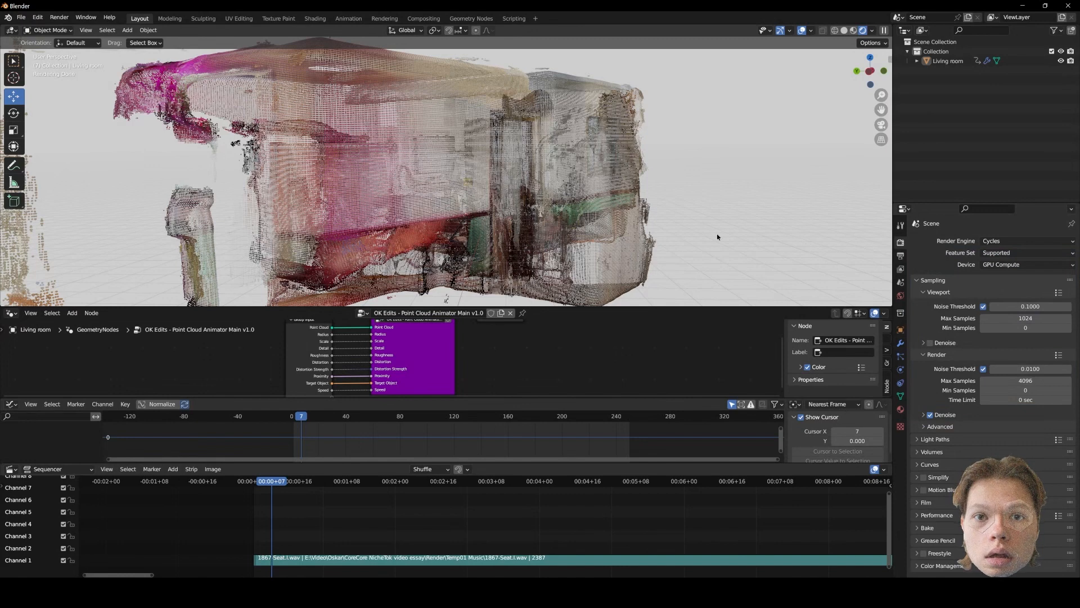
Set the scene's render engine to Workbench instead of Cycles.
{"action": "left_click", "coordinate": [1024, 241]}
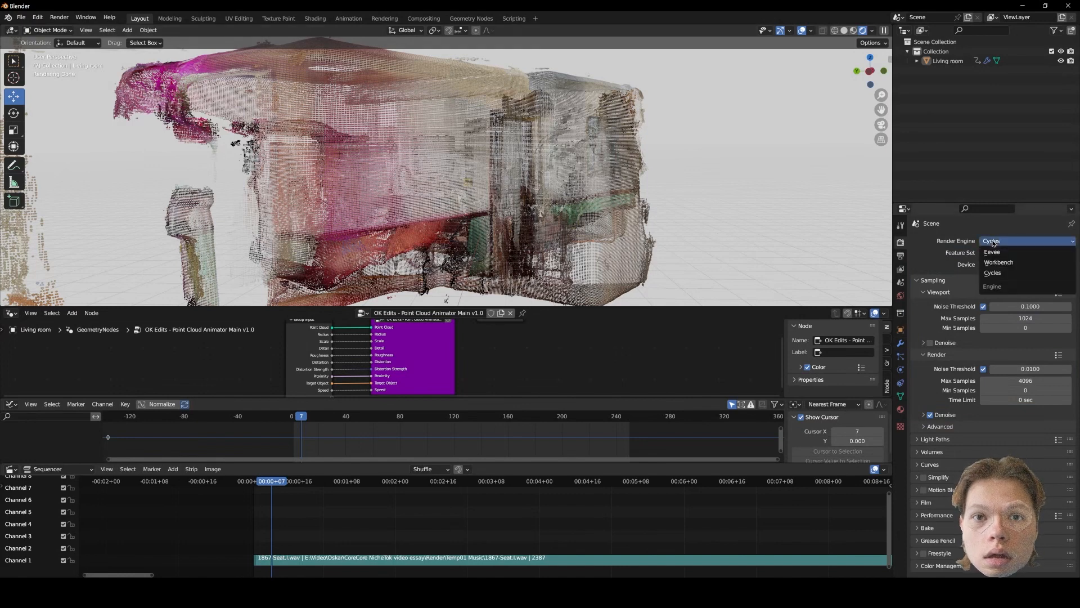
{"action": "left_click", "coordinate": [999, 262]}
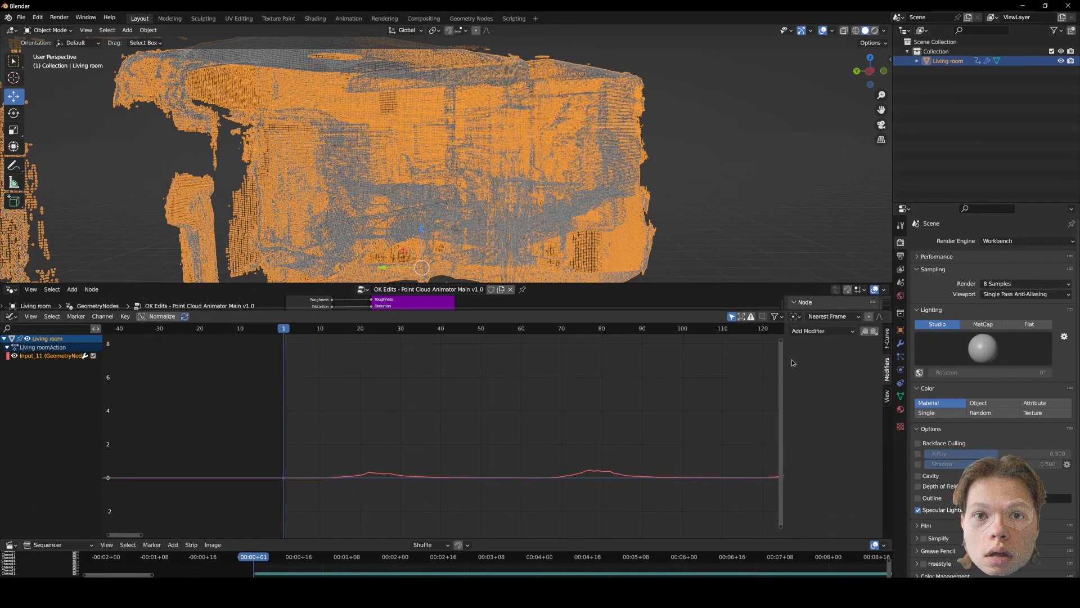
Add an Envelope modifier with reference -0.6 and two control points to amplify the curve's peaks.
{"action": "left_click", "coordinate": [821, 331]}
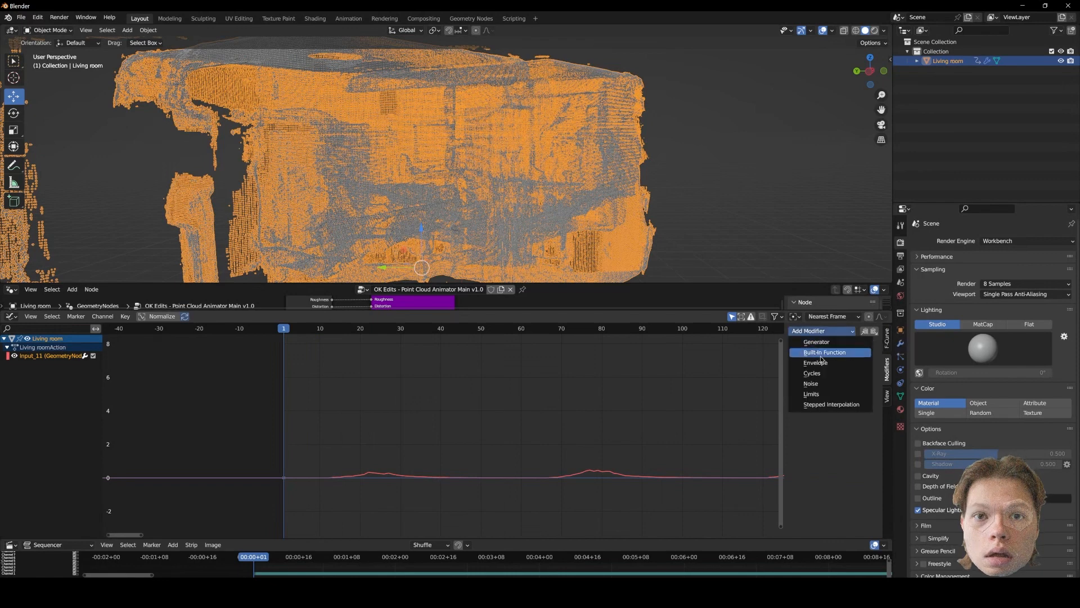
{"action": "left_click", "coordinate": [814, 362]}
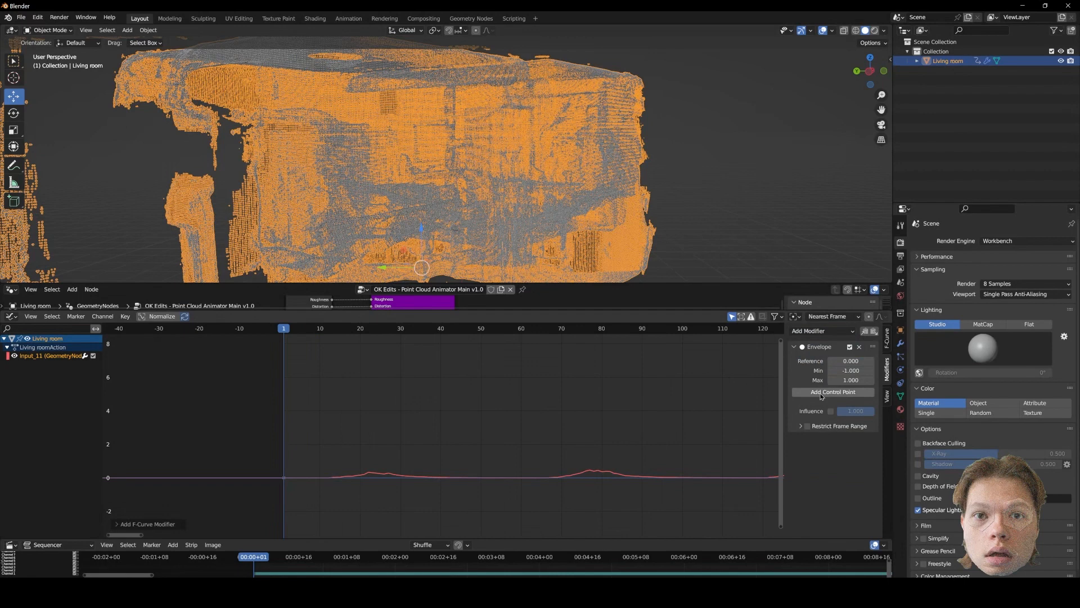
{"action": "left_click", "coordinate": [833, 392]}
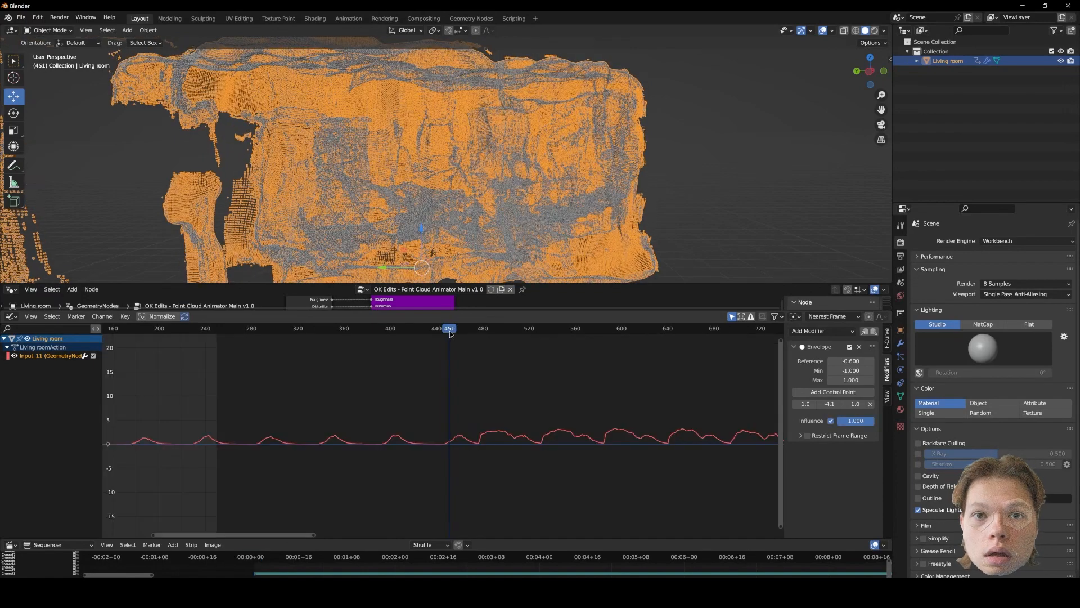
{"action": "left_click_drag", "start_coordinate": [448, 328], "coordinate": [477, 327]}
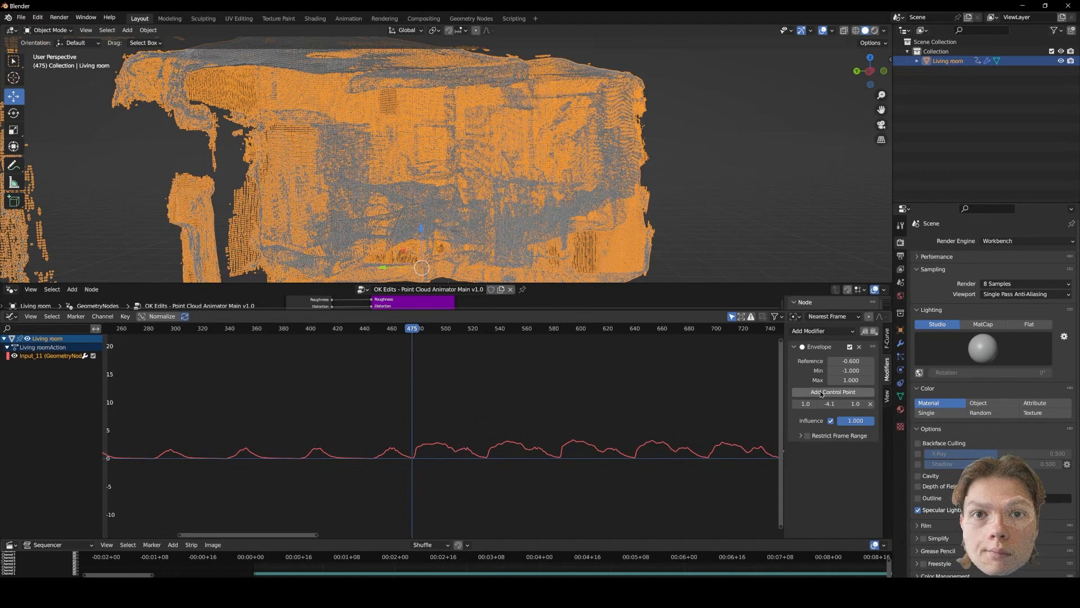
{"action": "left_click", "coordinate": [832, 392]}
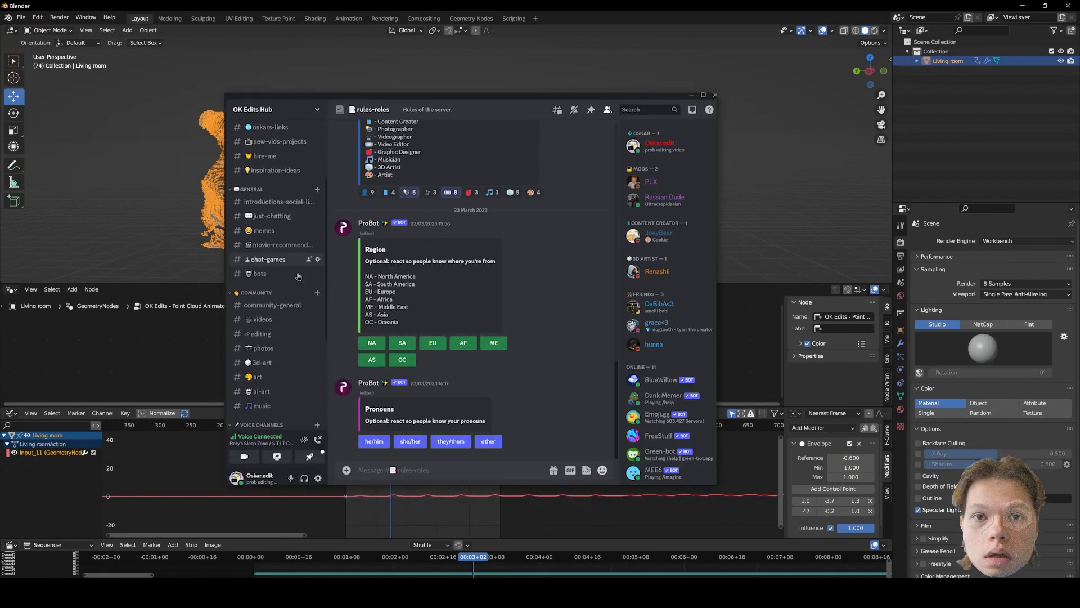
Scroll the OK Edits Hub channel list down to the voice and staff channels.
{"action": "scroll", "scroll_direction": "down", "scroll_amount": 3}
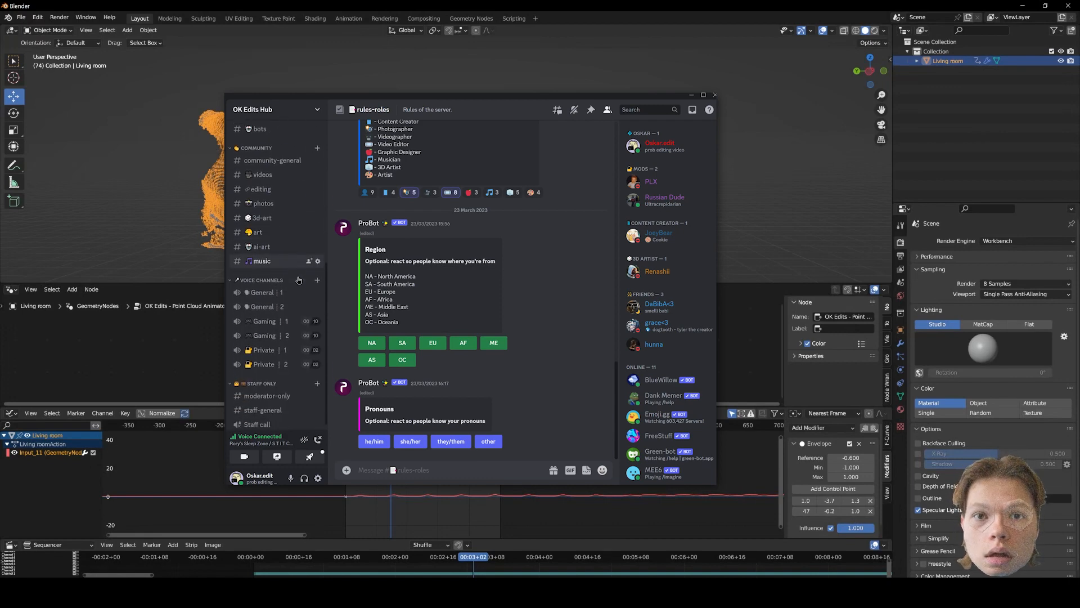